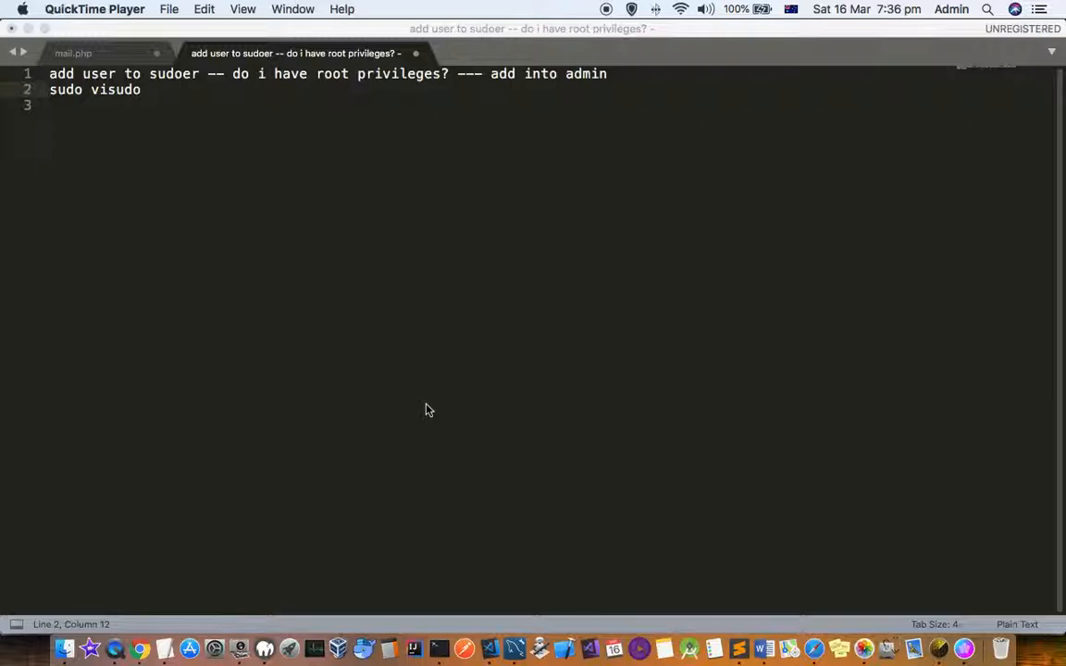
pyautogui.moveTo(436, 410)
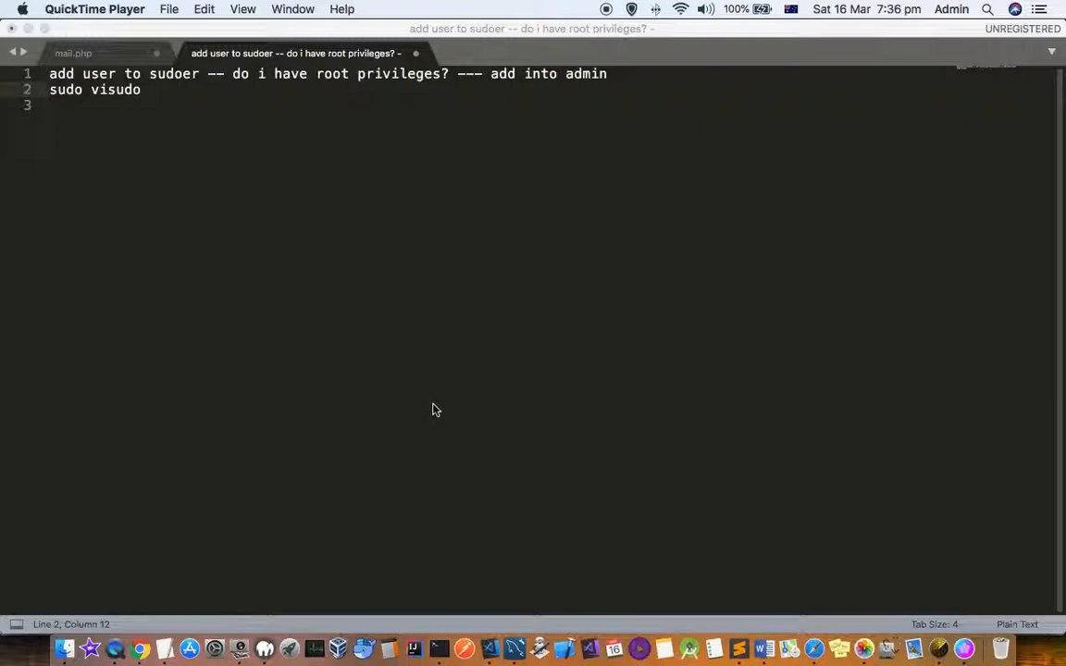
pyautogui.moveTo(337, 356)
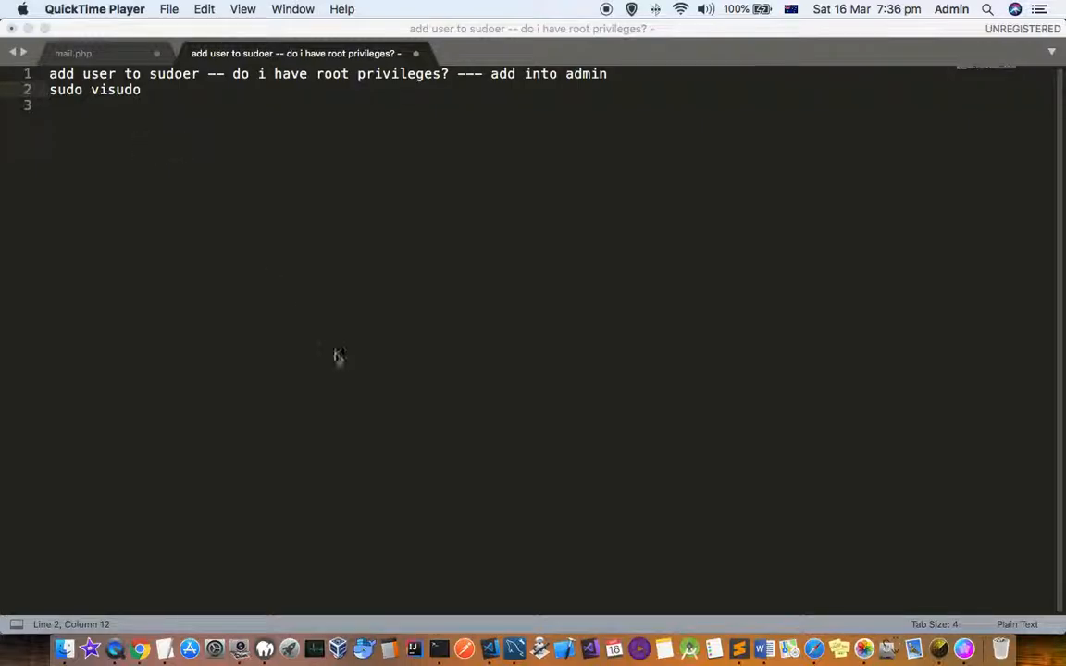
# Run whoami in Terminal to show the current user, clear the screen, and type exit.
pyautogui.click(439, 647)
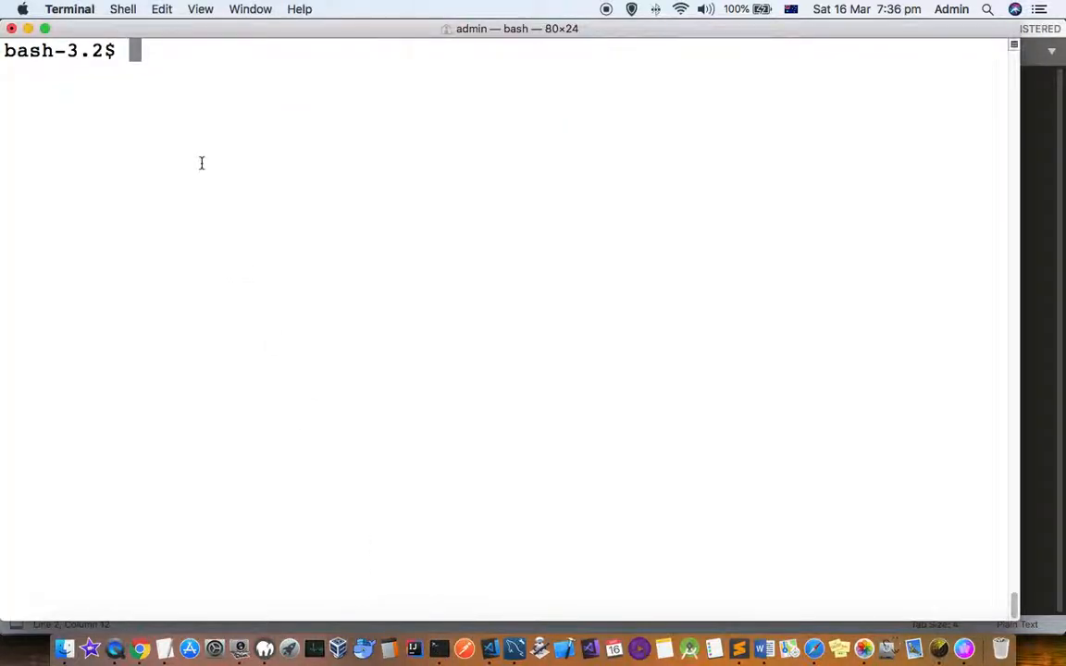
pyautogui.write('whoami')
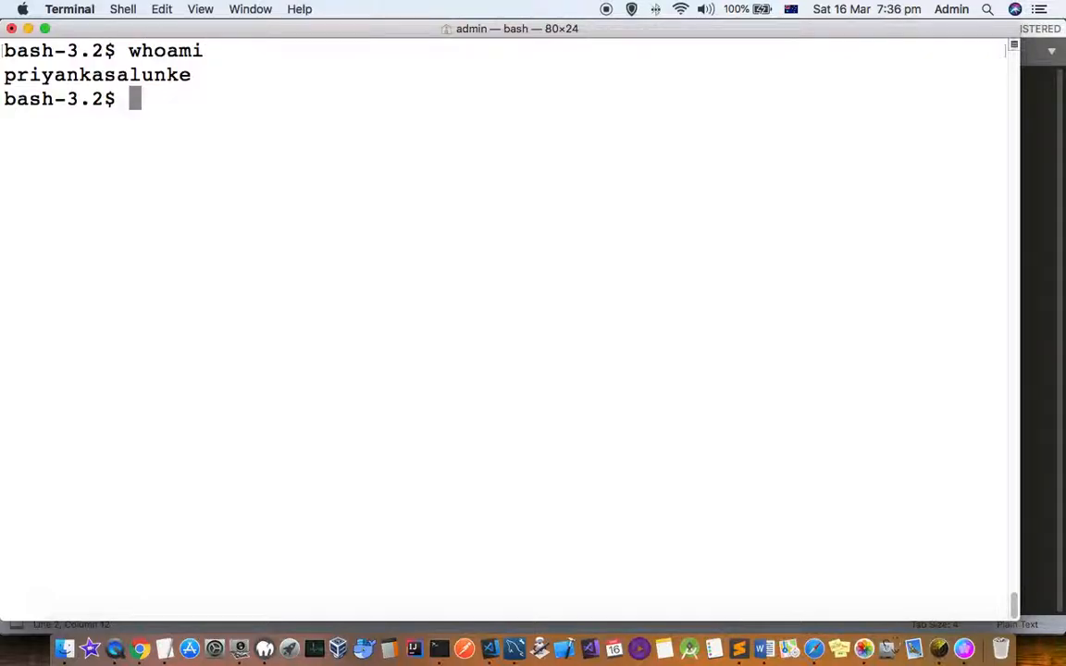
pyautogui.write('sud')
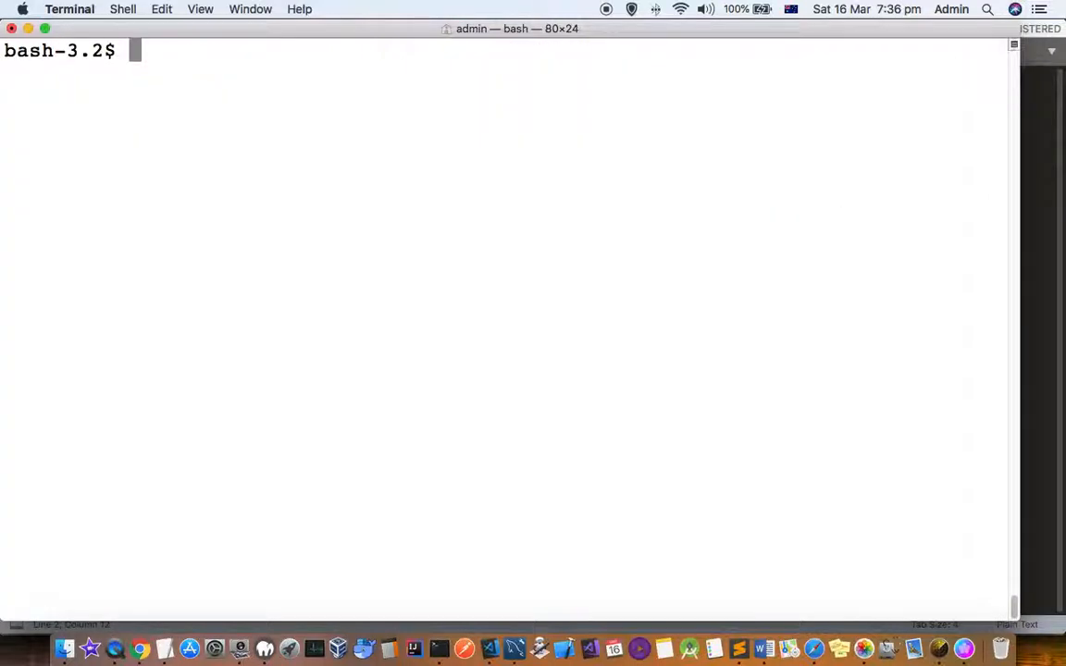
pyautogui.write('exit')
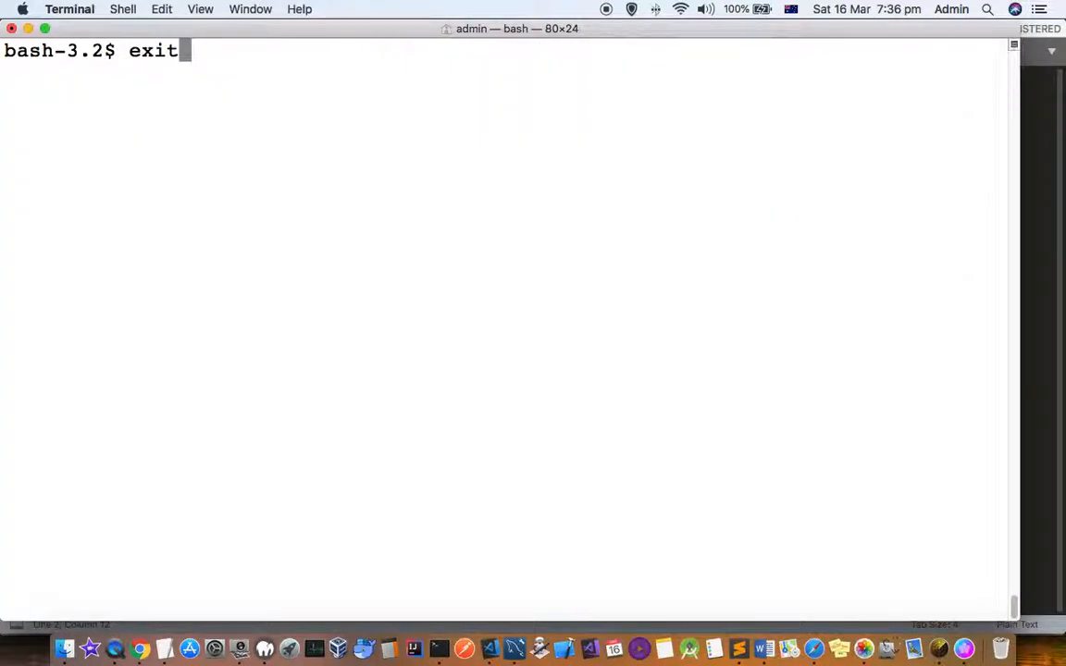
# Exit the inner shell back to the admin prompt and run sudo visudo.
pyautogui.press('Return')
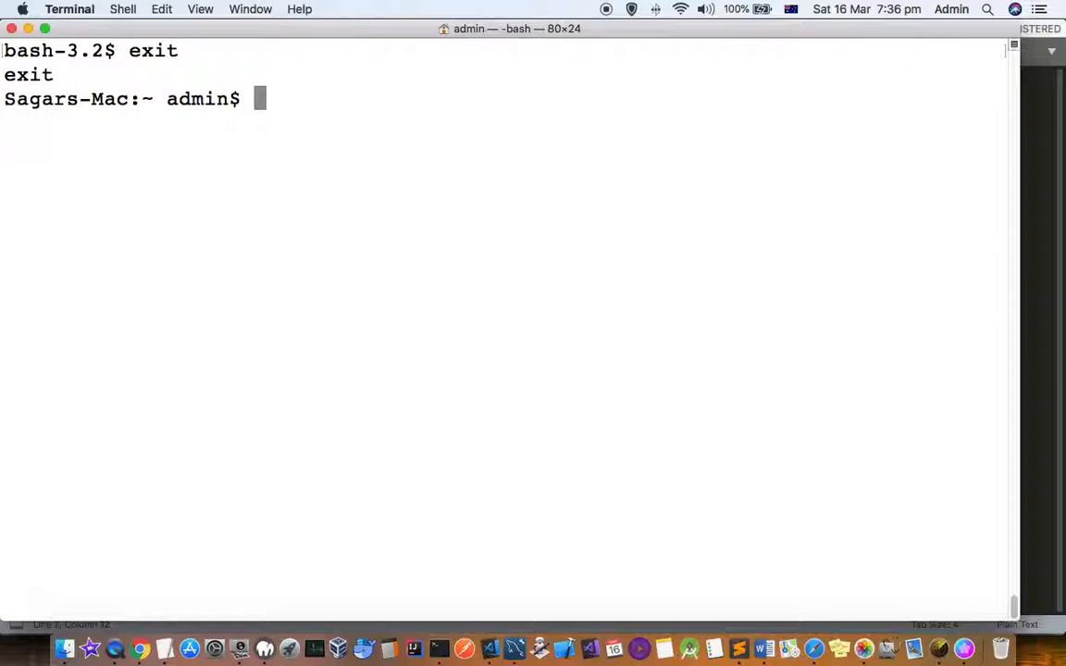
pyautogui.moveTo(615, 560)
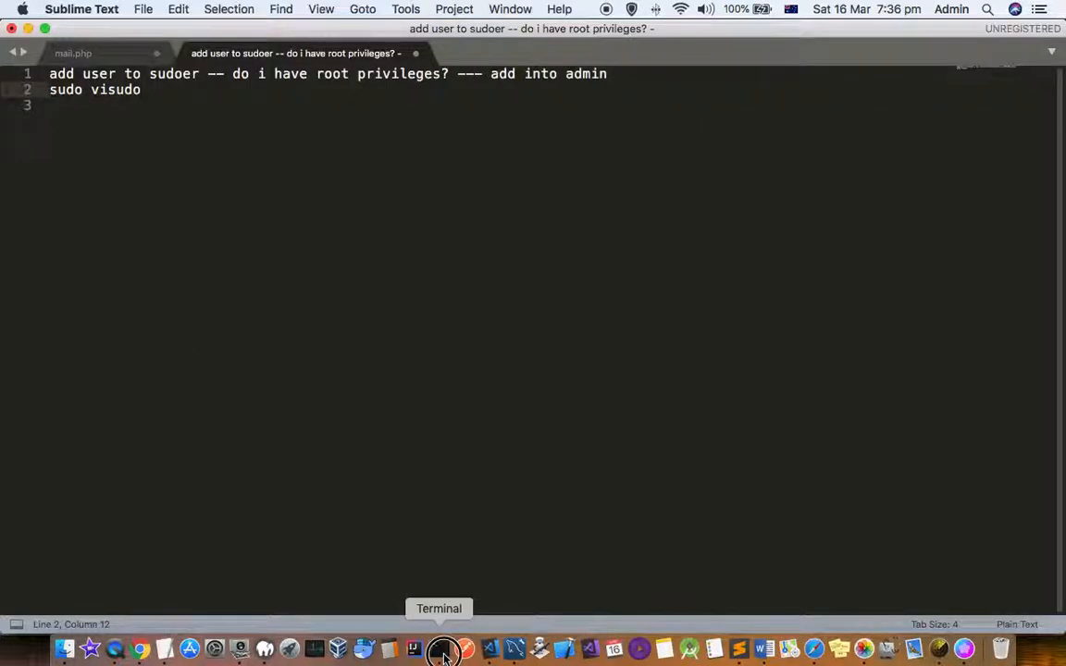
pyautogui.click(438, 647)
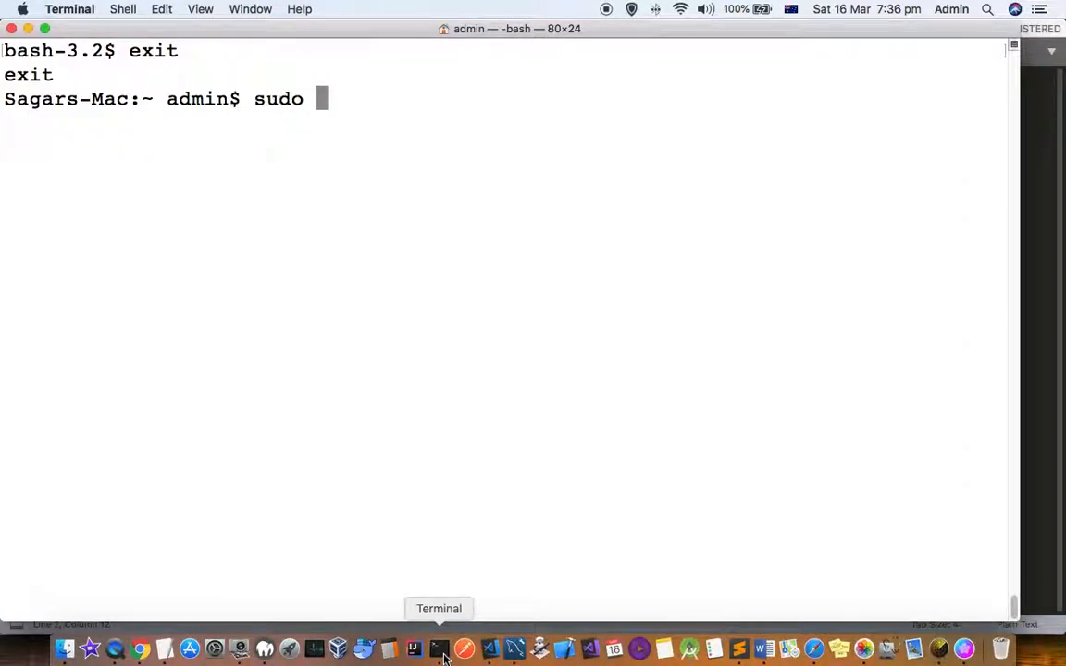
pyautogui.write('visudo')
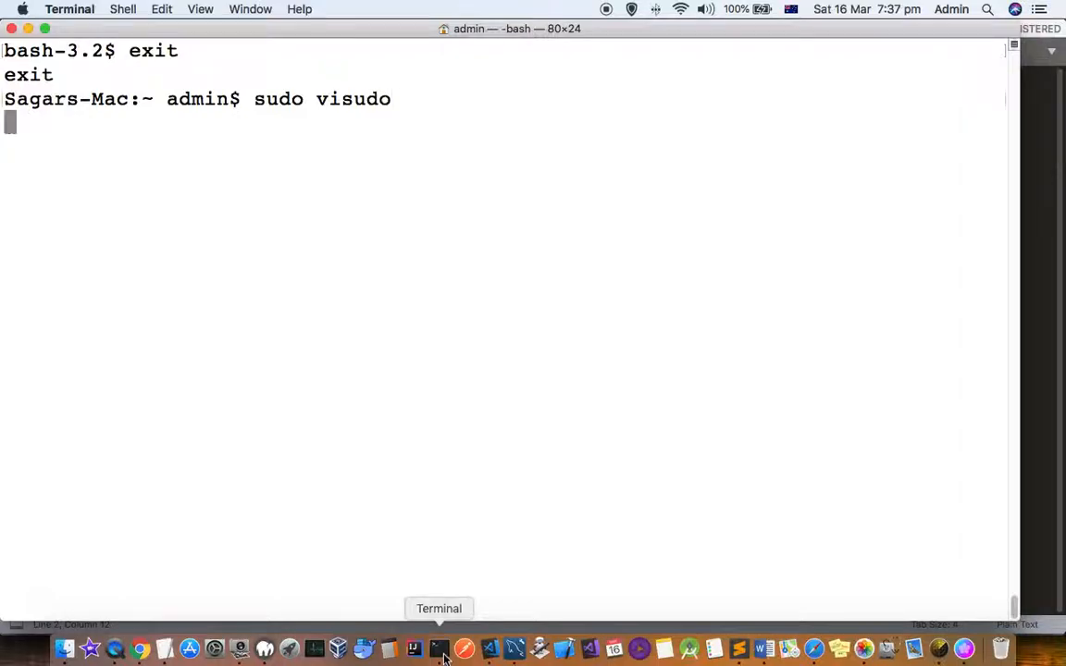
pyautogui.press('Return')
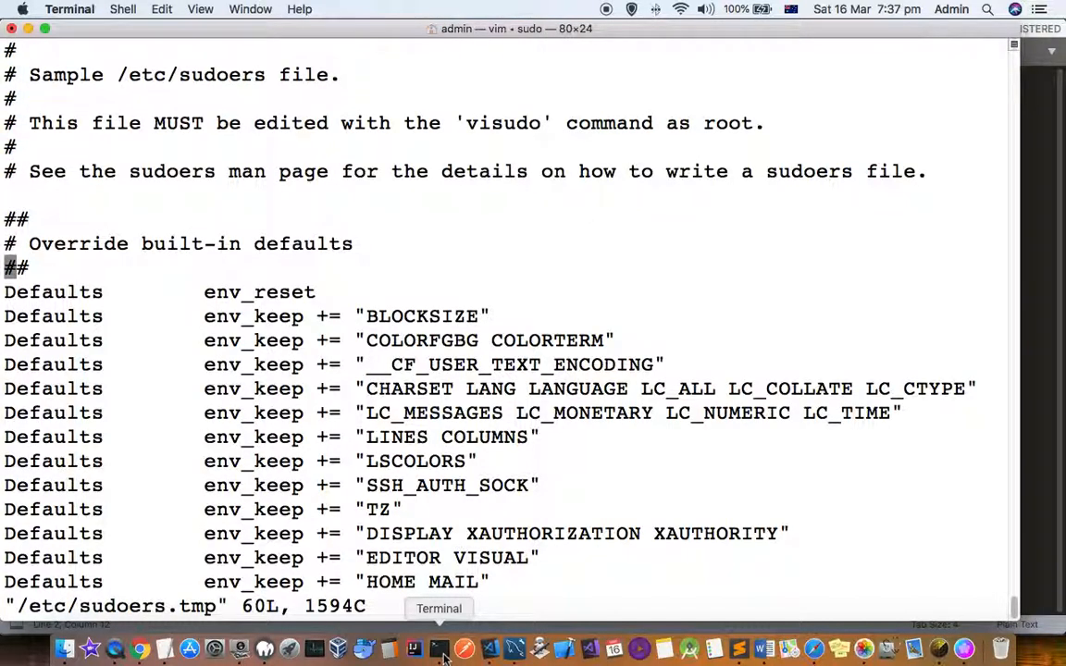
# Scroll the sudoers file to the user specification lines for root, %admin and the new user.
pyautogui.scroll(-3)
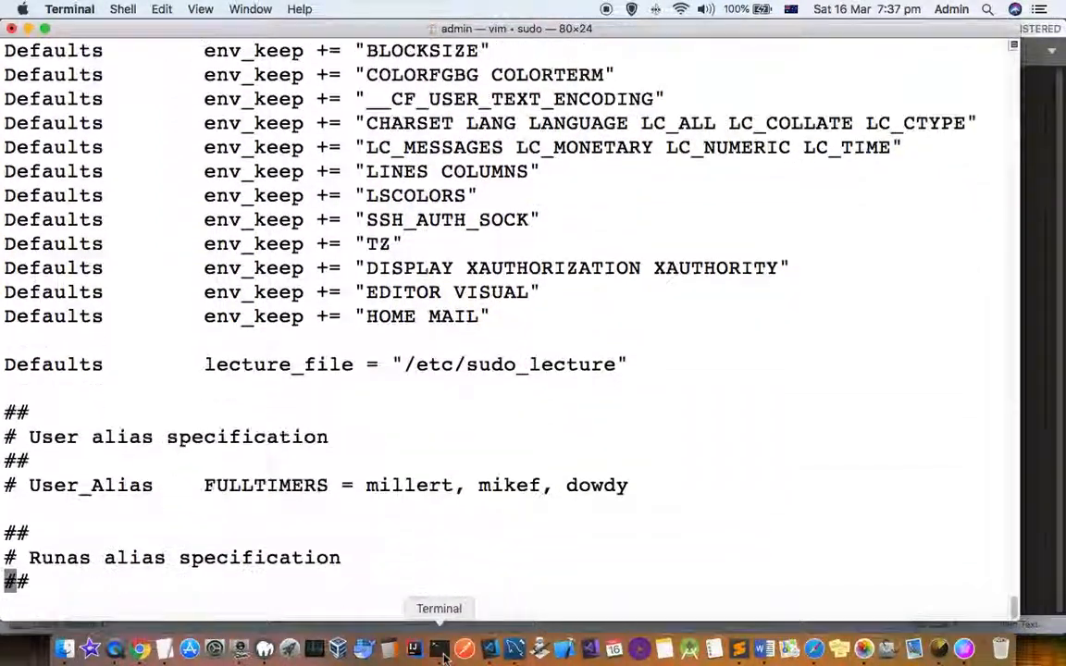
pyautogui.scroll(-3)
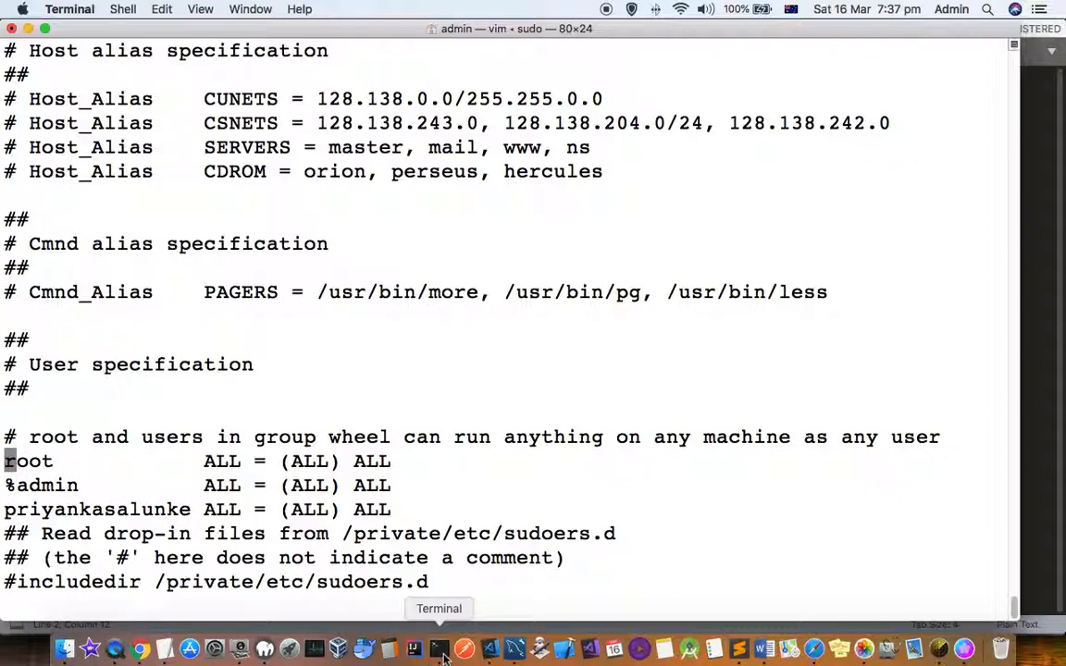
pyautogui.moveTo(740, 475)
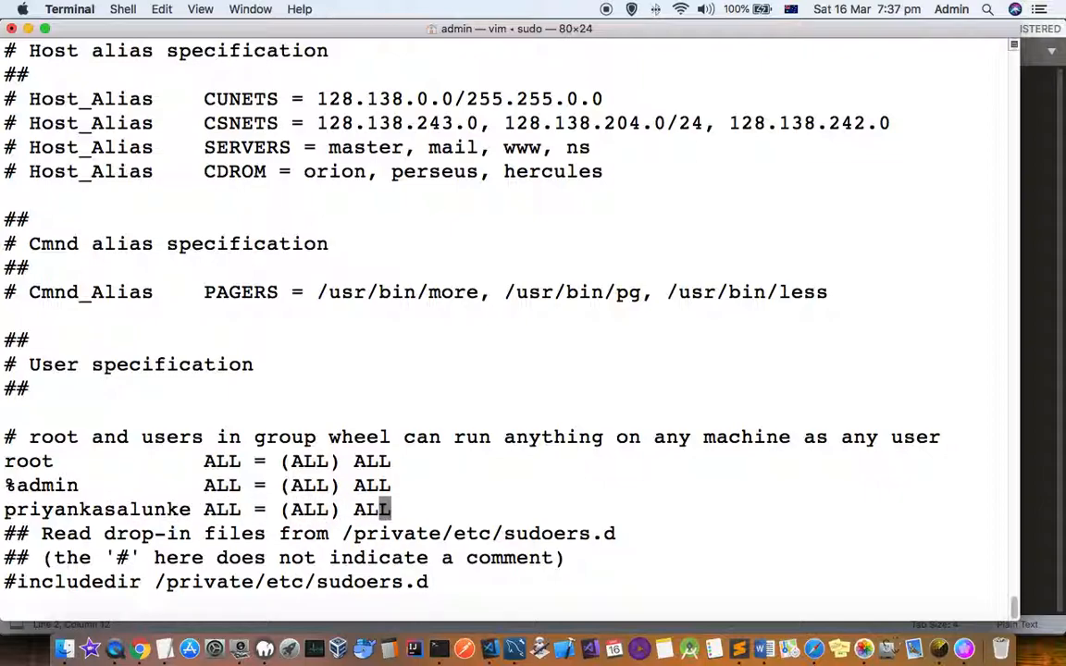
pyautogui.moveTo(657, 444)
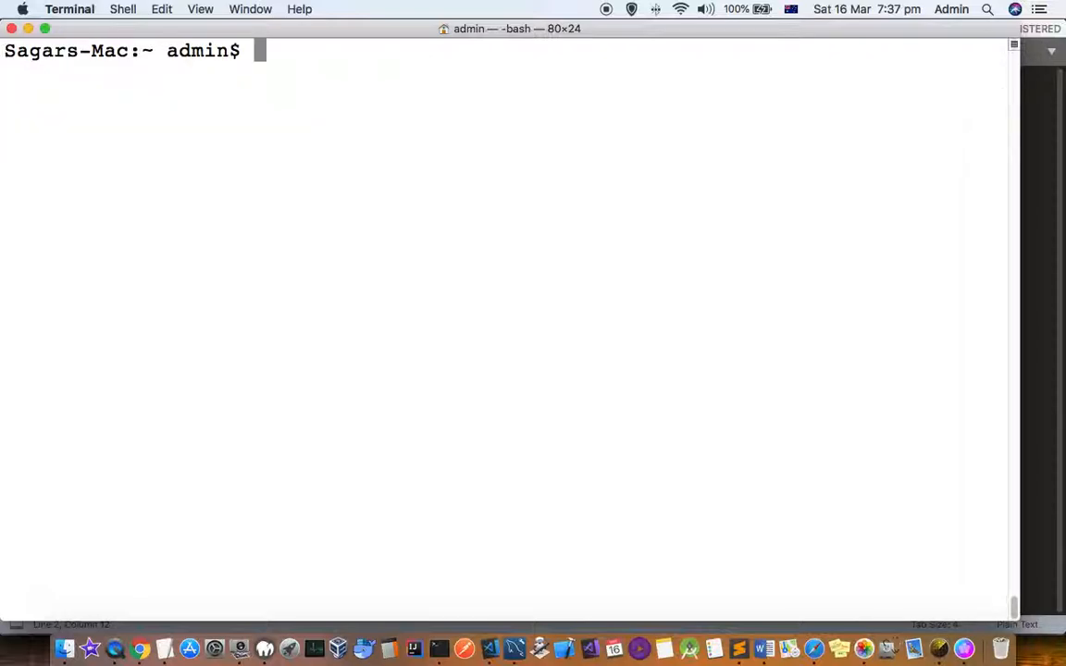
pyautogui.moveTo(738, 647)
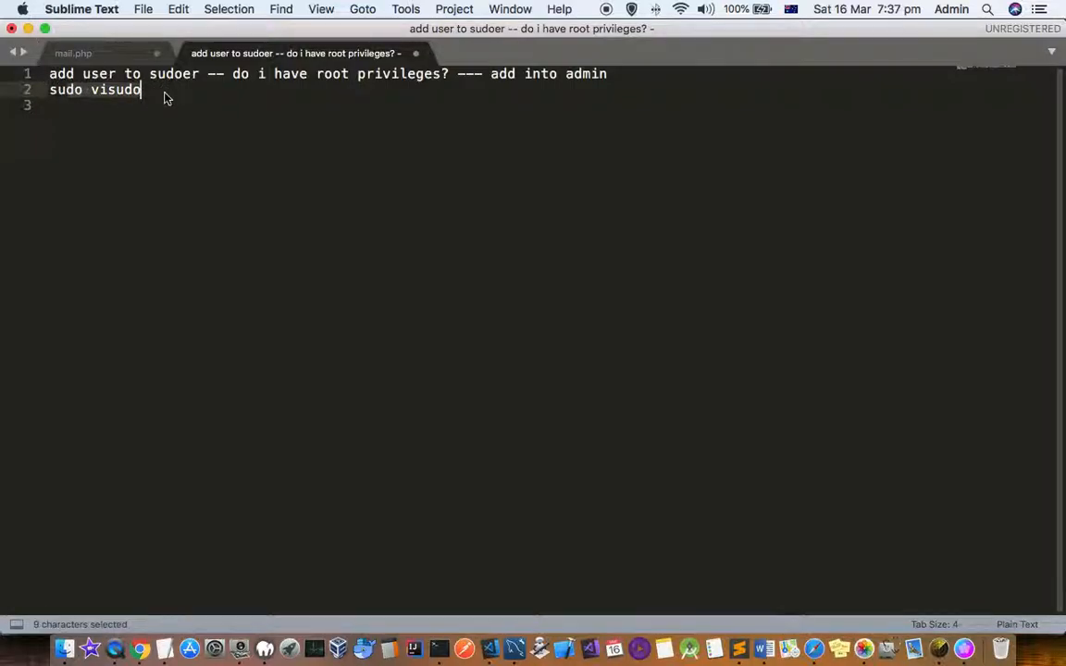
# Place the caret in the sudo visudo note in Sublime Text.
pyautogui.click(118, 90)
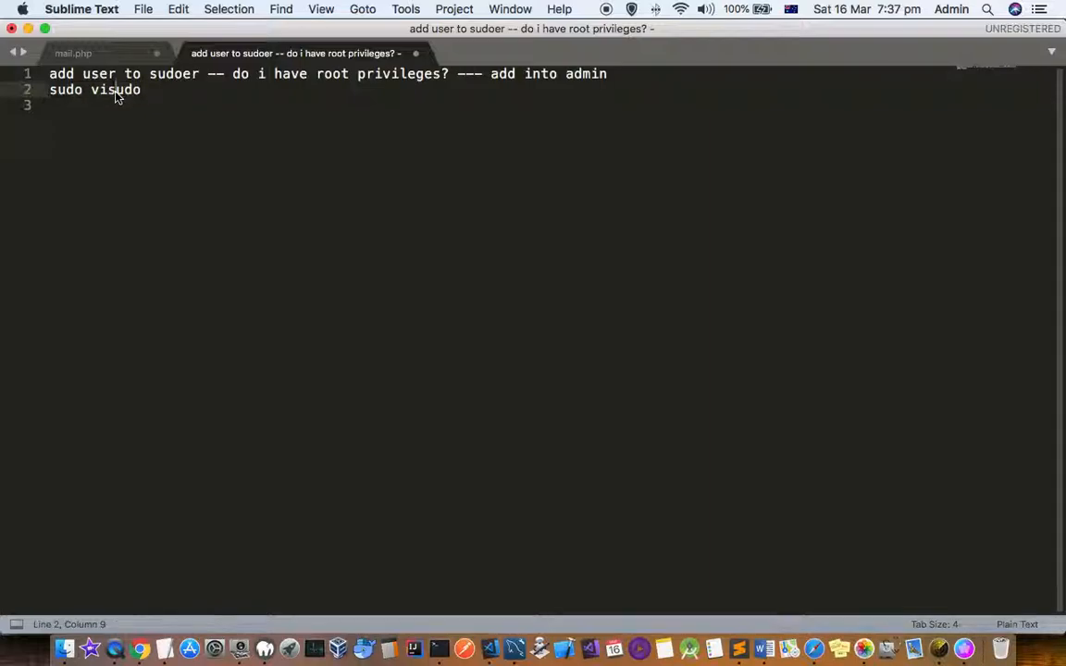